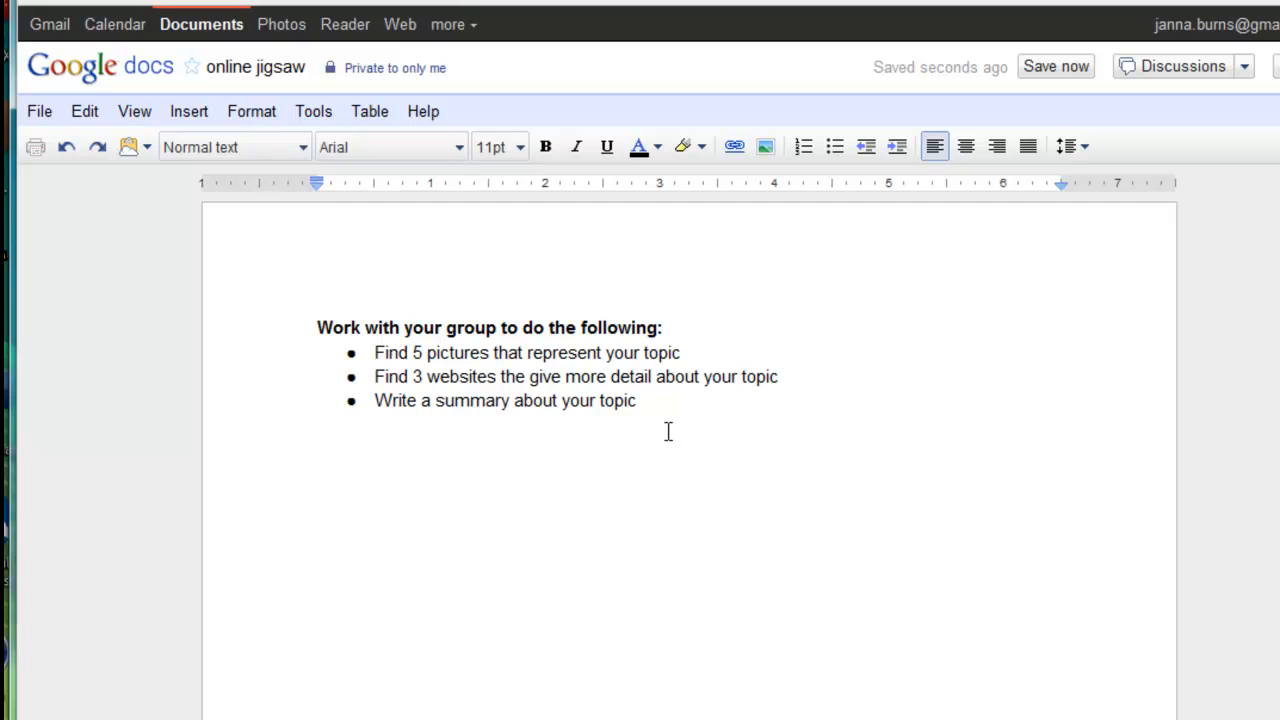
# Step: Insert the first black-and-white 'abraham lincoln' portrait from Google Image Search below the task list
pyautogui.click(1055, 66)
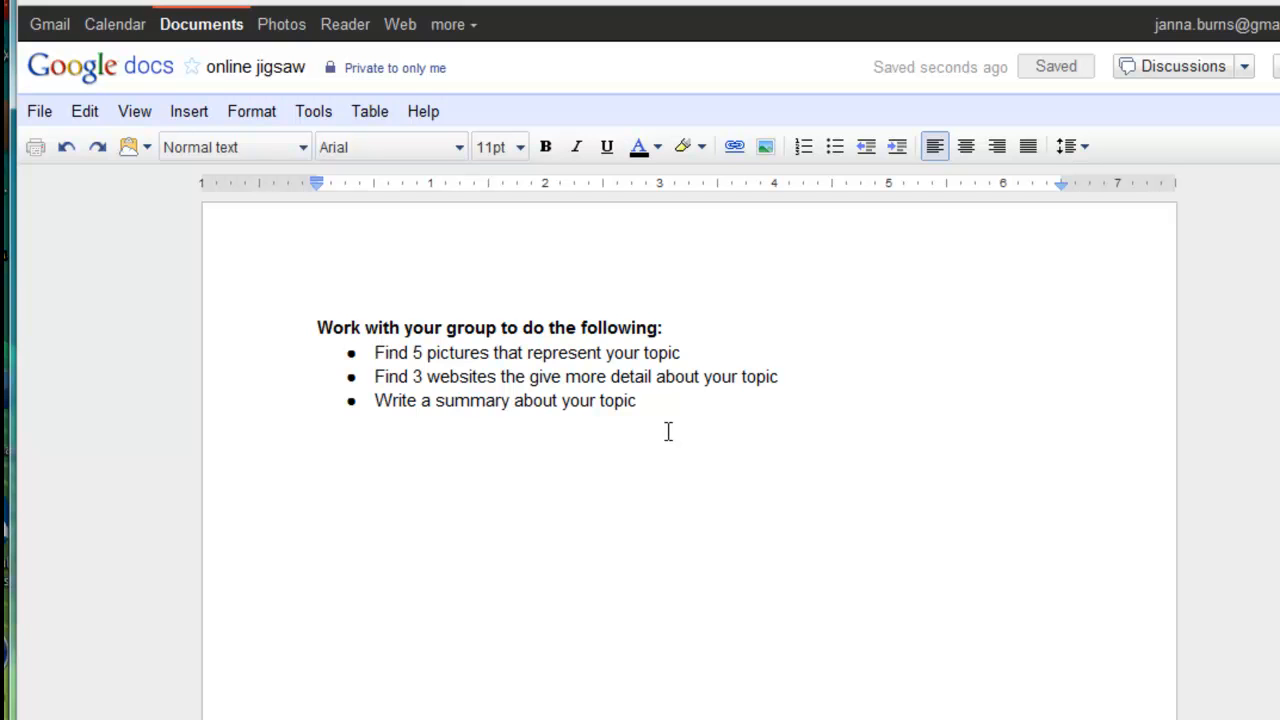
pyautogui.moveTo(207, 152)
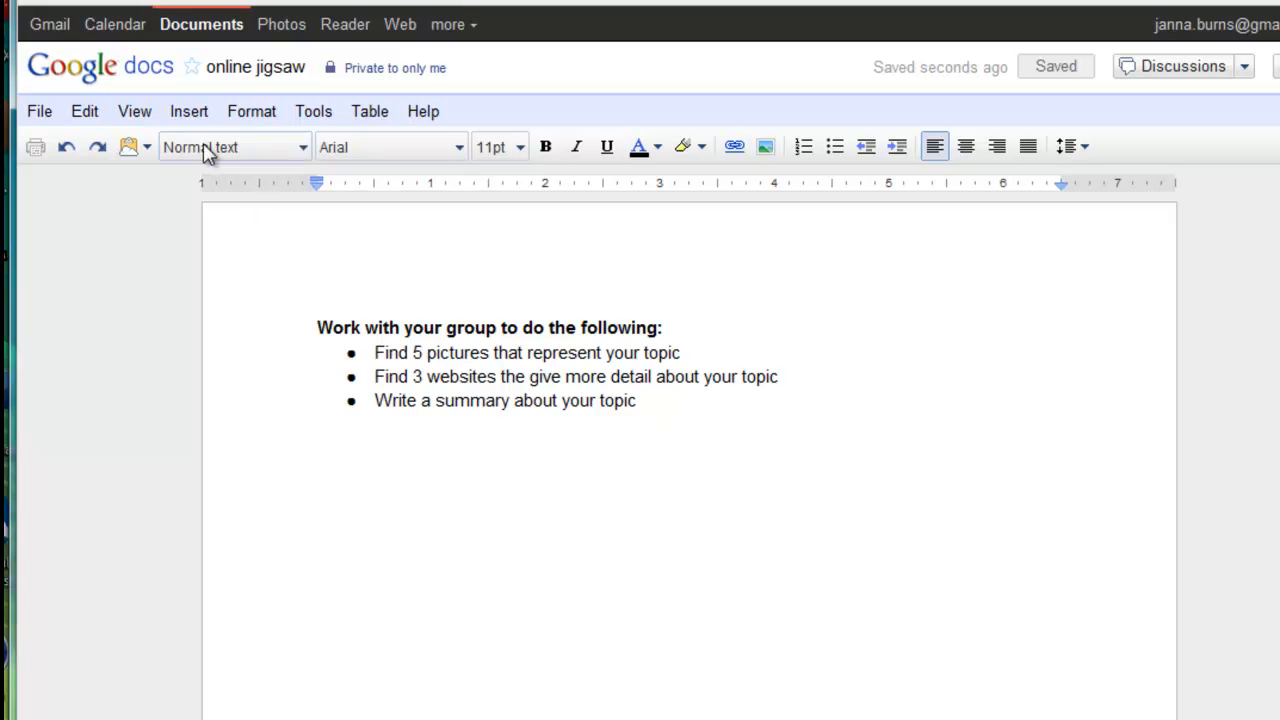
pyautogui.moveTo(189, 111)
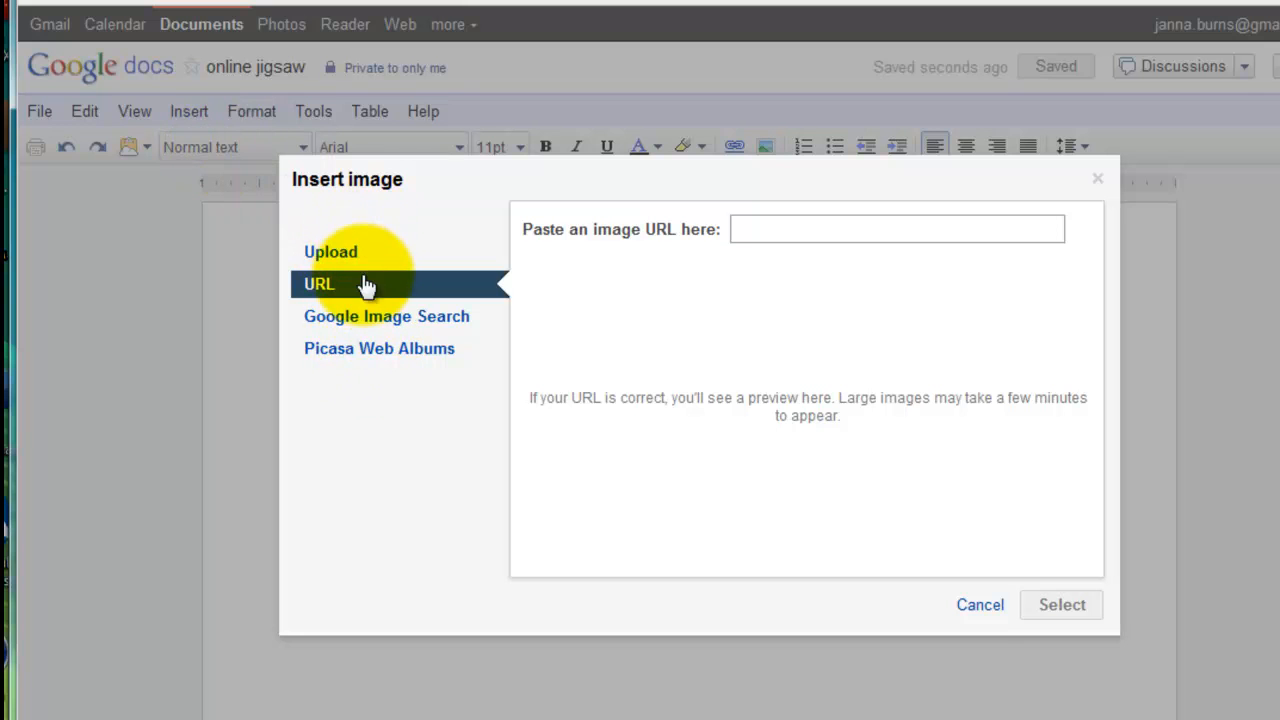
pyautogui.click(386, 316)
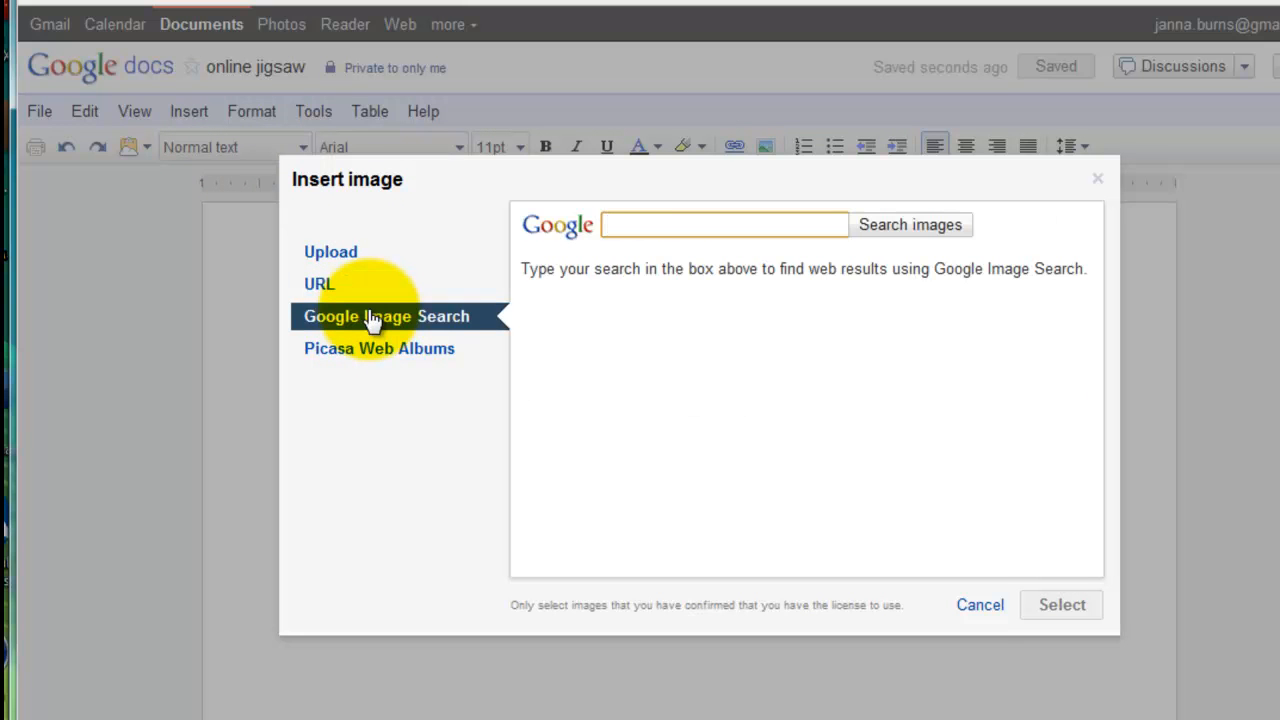
pyautogui.write('abraham')
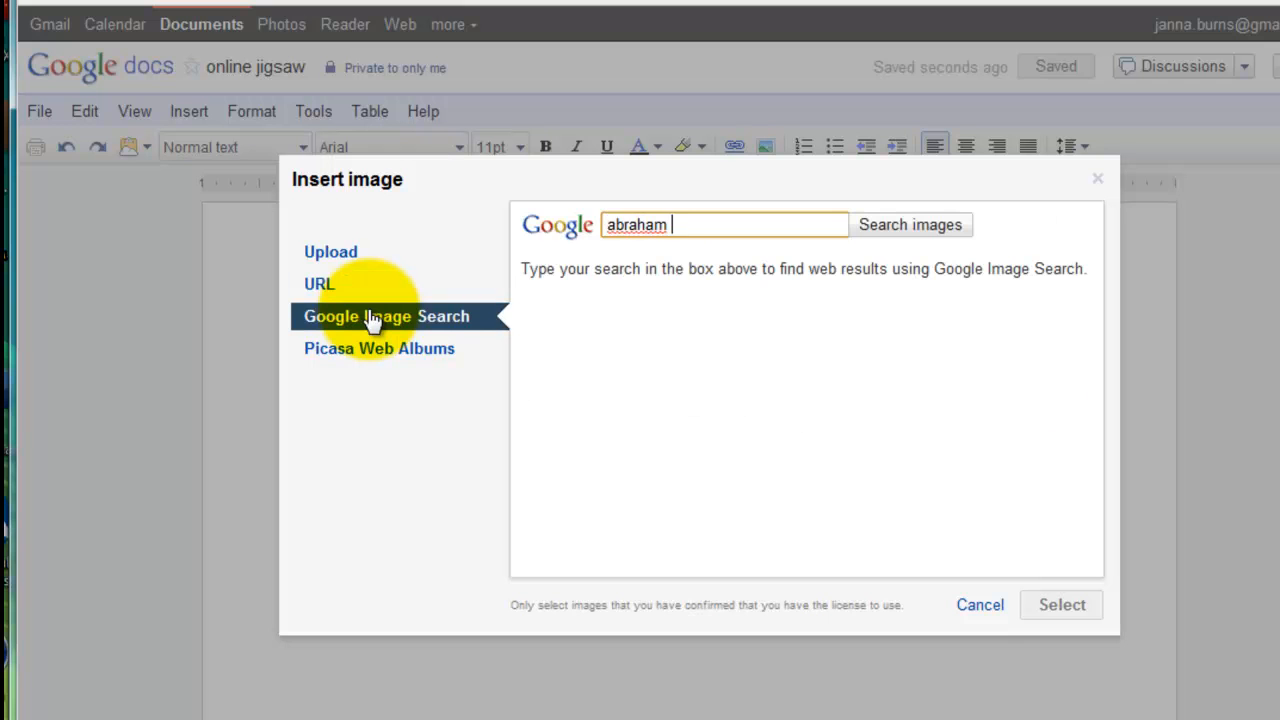
pyautogui.write('lincoln')
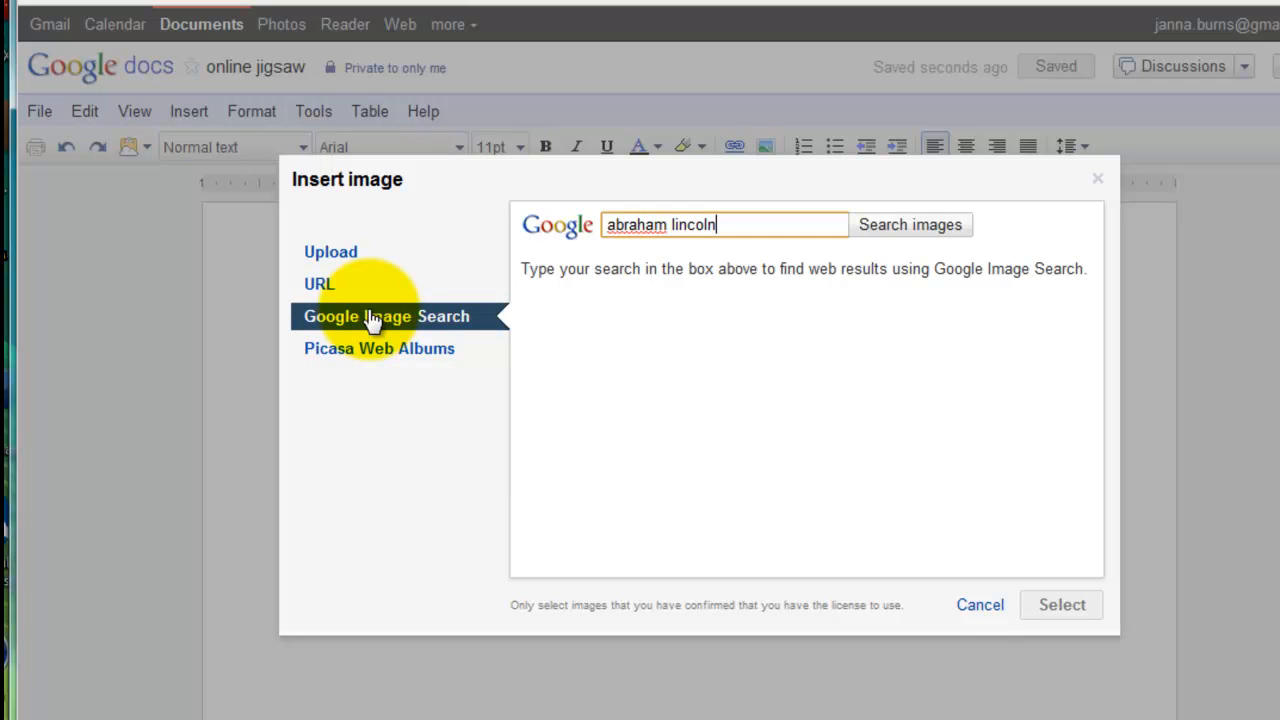
pyautogui.click(908, 224)
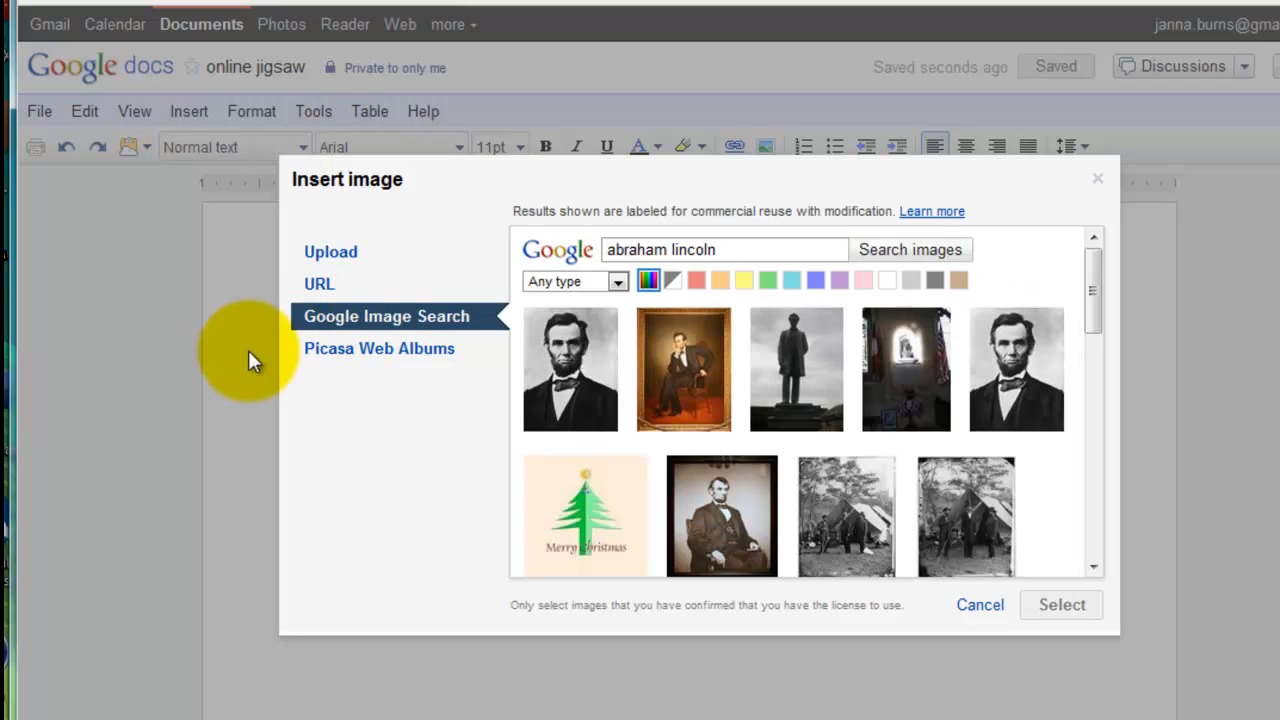
pyautogui.moveTo(570, 365)
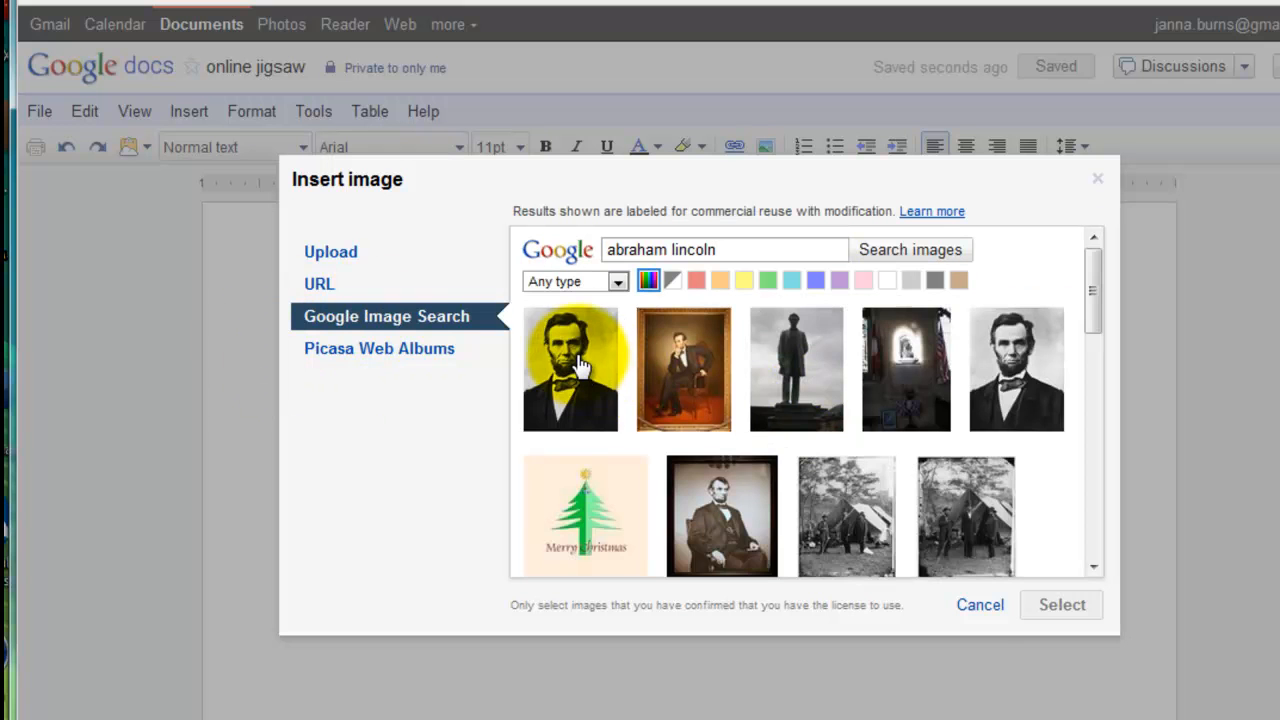
pyautogui.click(570, 368)
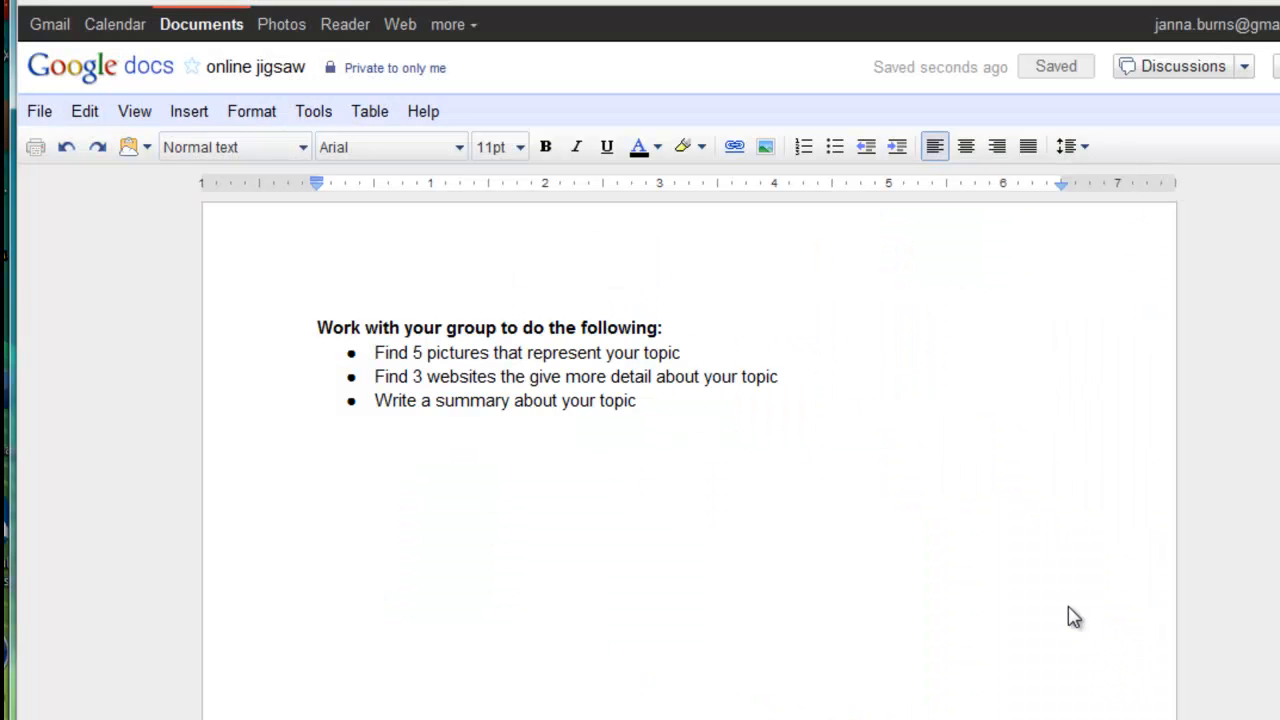
pyautogui.click(699, 615)
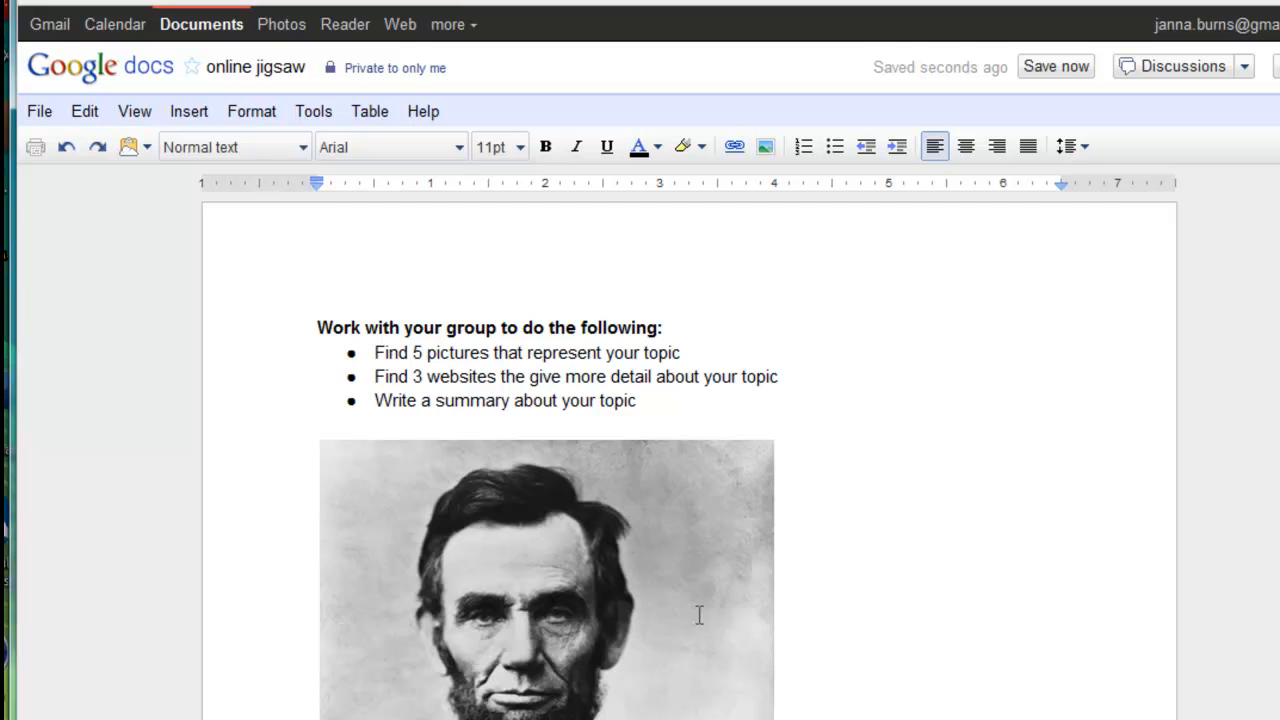
# Step: Scroll past the Lincoln portrait to the empty lines below the photo
pyautogui.scroll(-3)
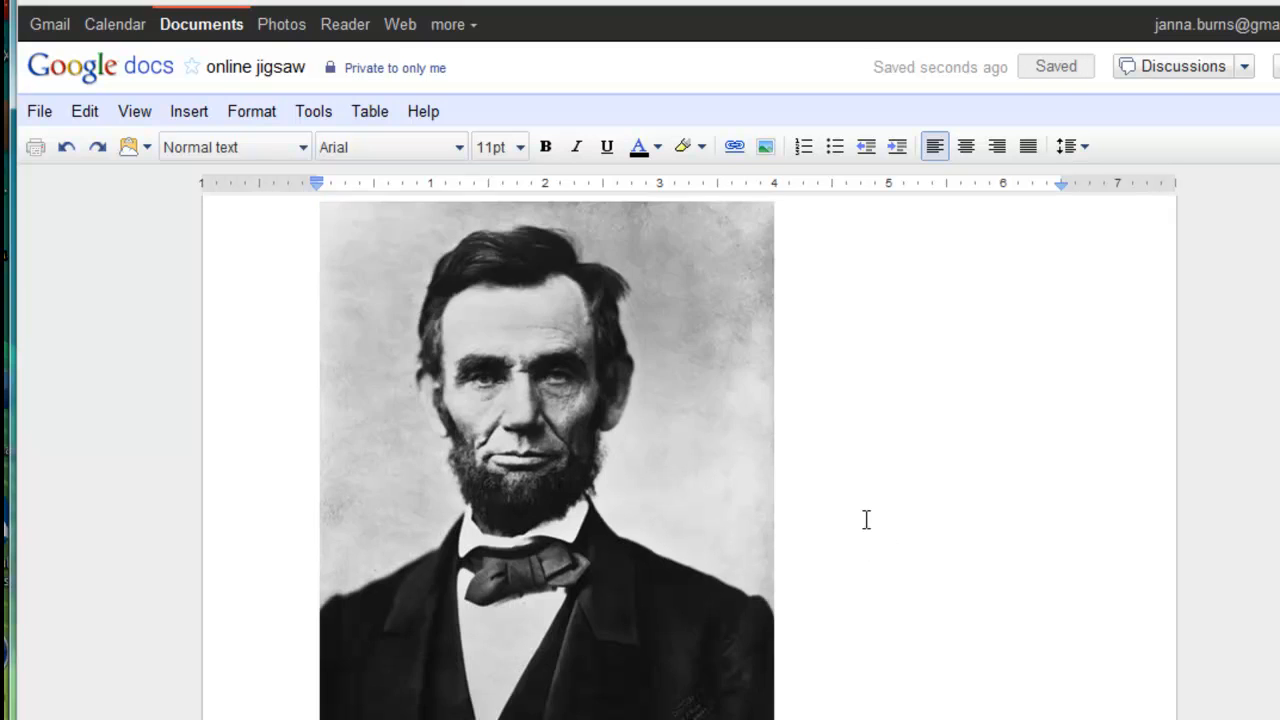
pyautogui.scroll(-3)
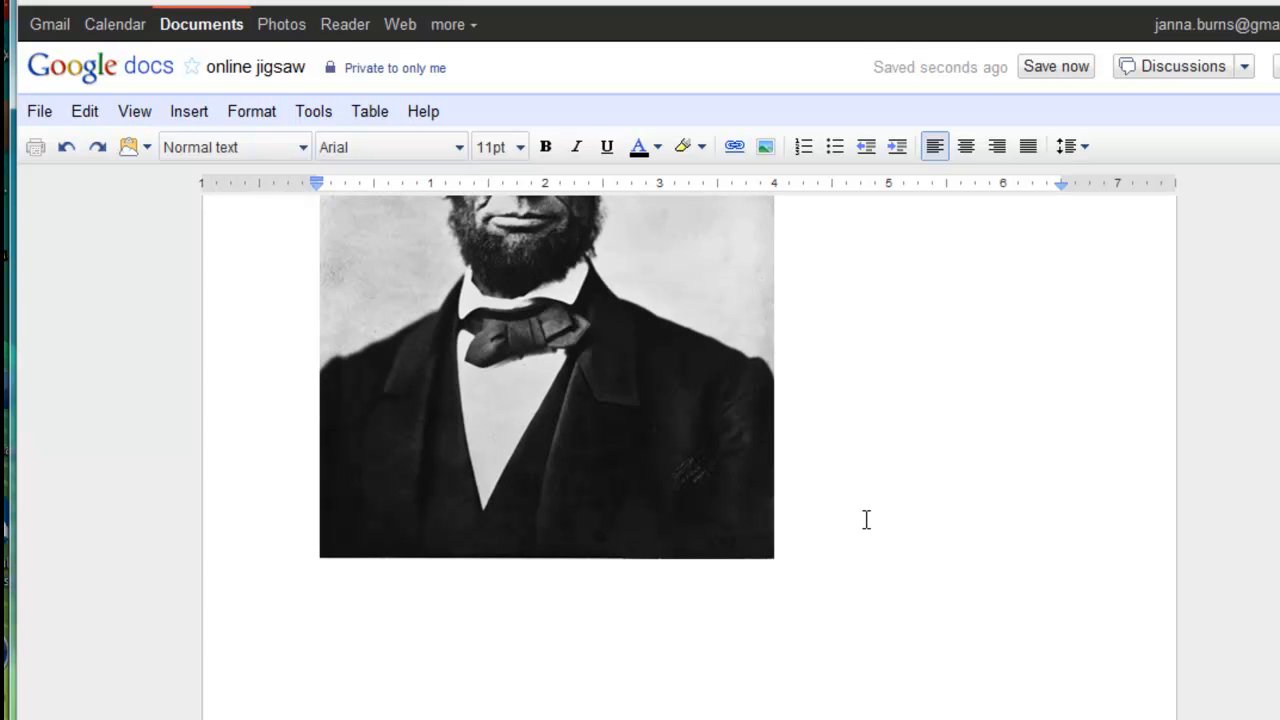
pyautogui.scroll(3)
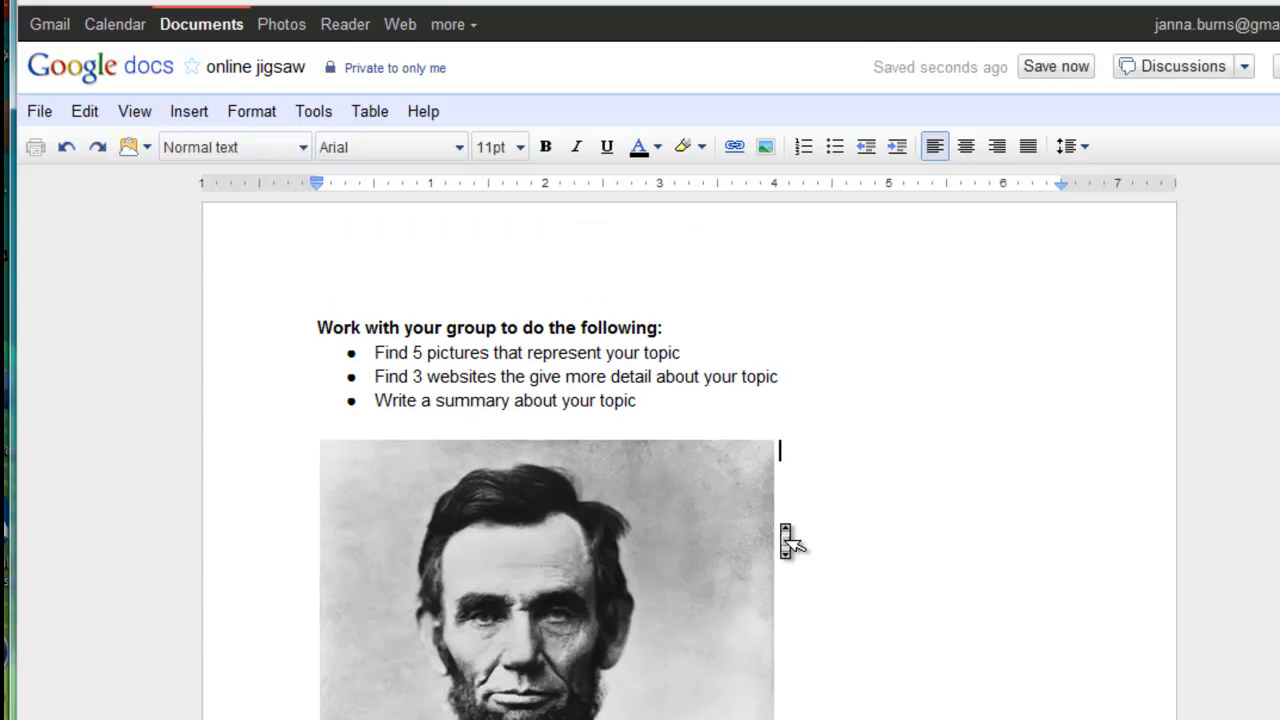
pyautogui.moveTo(780, 523)
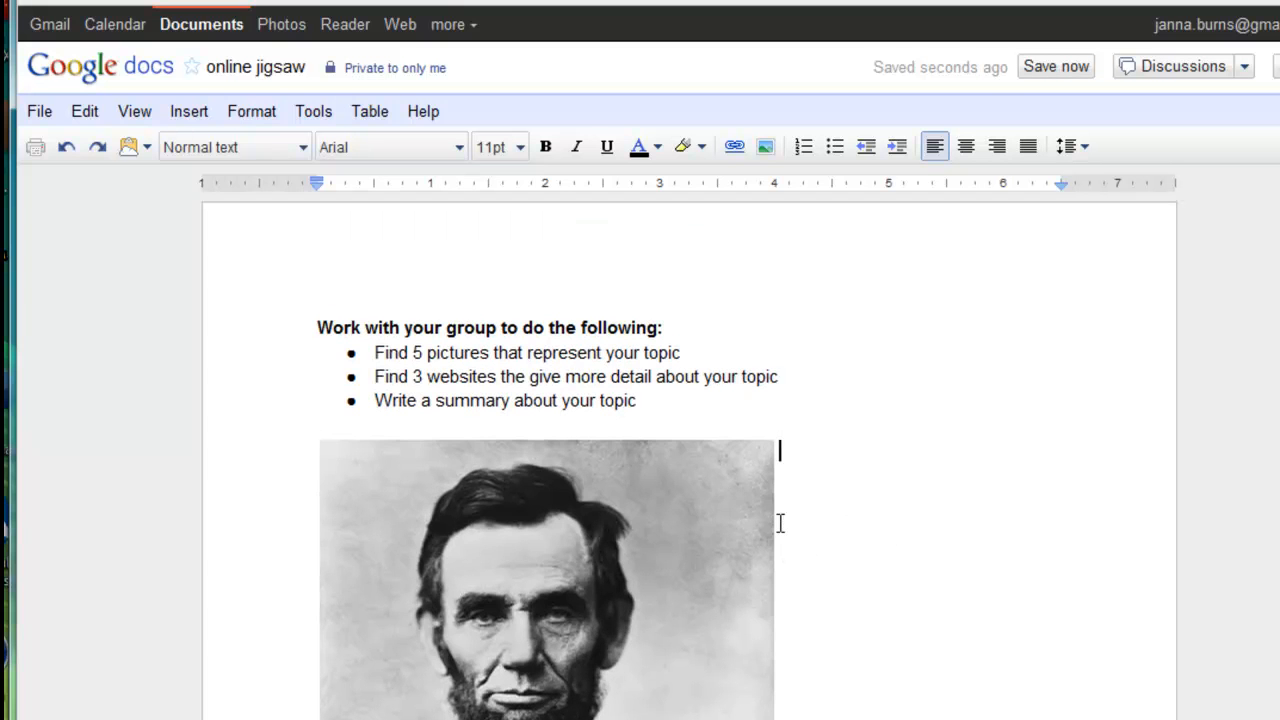
pyautogui.scroll(-3)
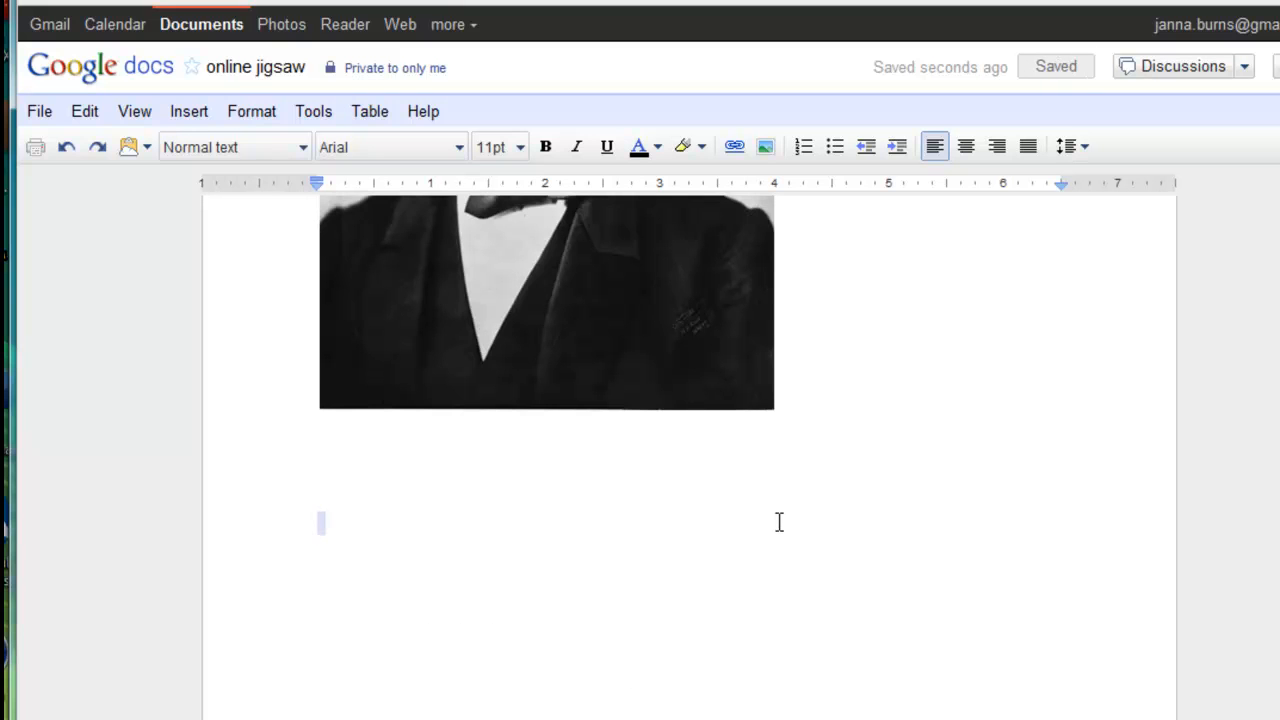
pyautogui.moveTo(677, 360)
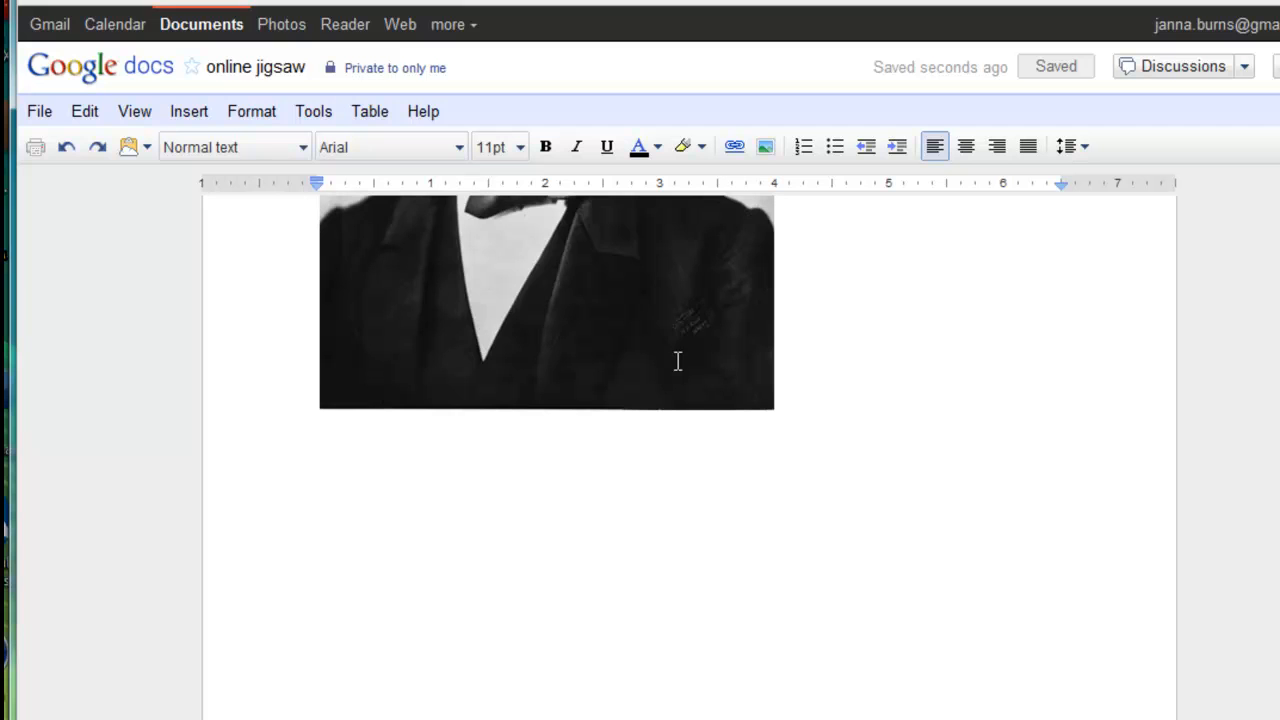
# Step: Write 'Facts about Lincoln' under the portrait, then move to the Google search
pyautogui.write('Fact')
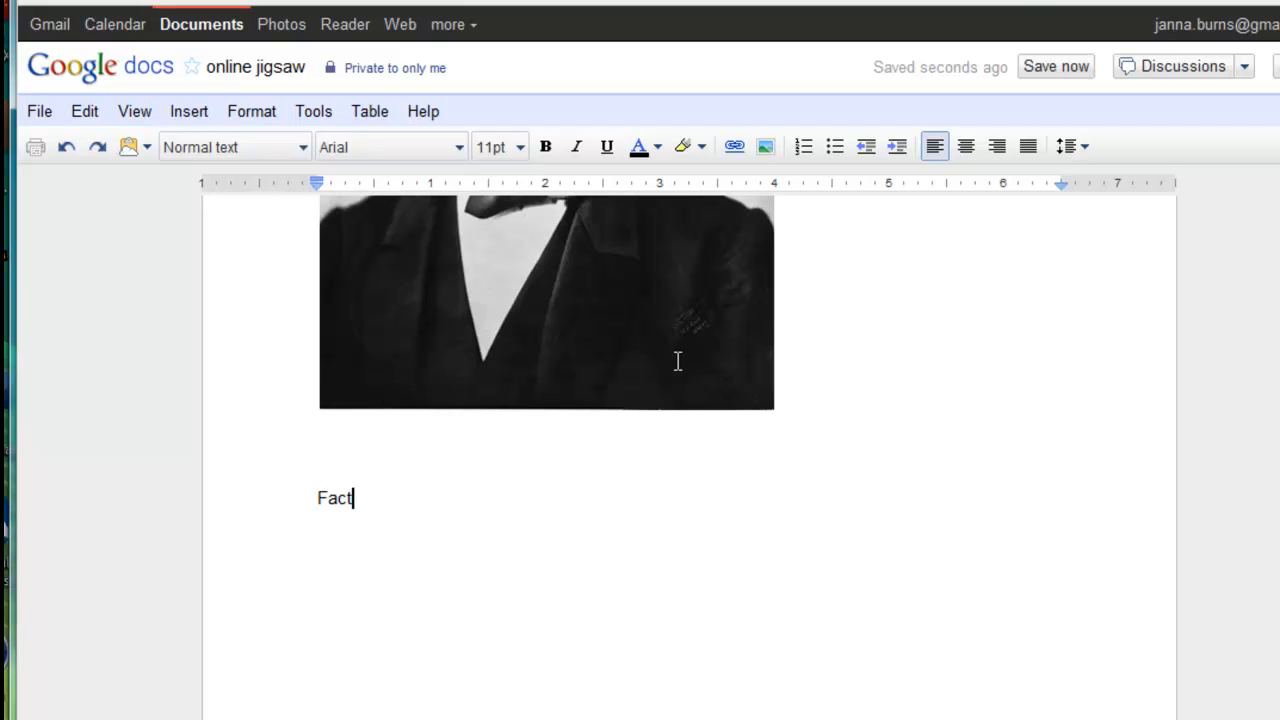
pyautogui.write('s about Lincol')
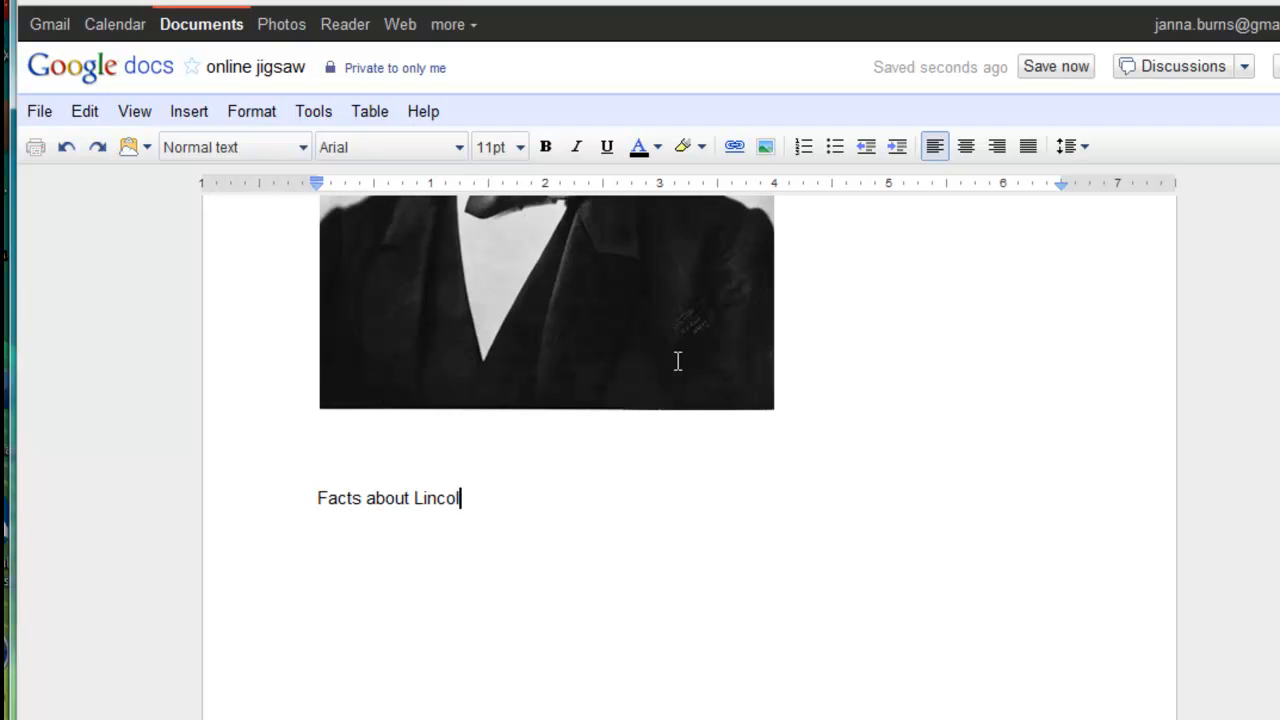
pyautogui.write('n')
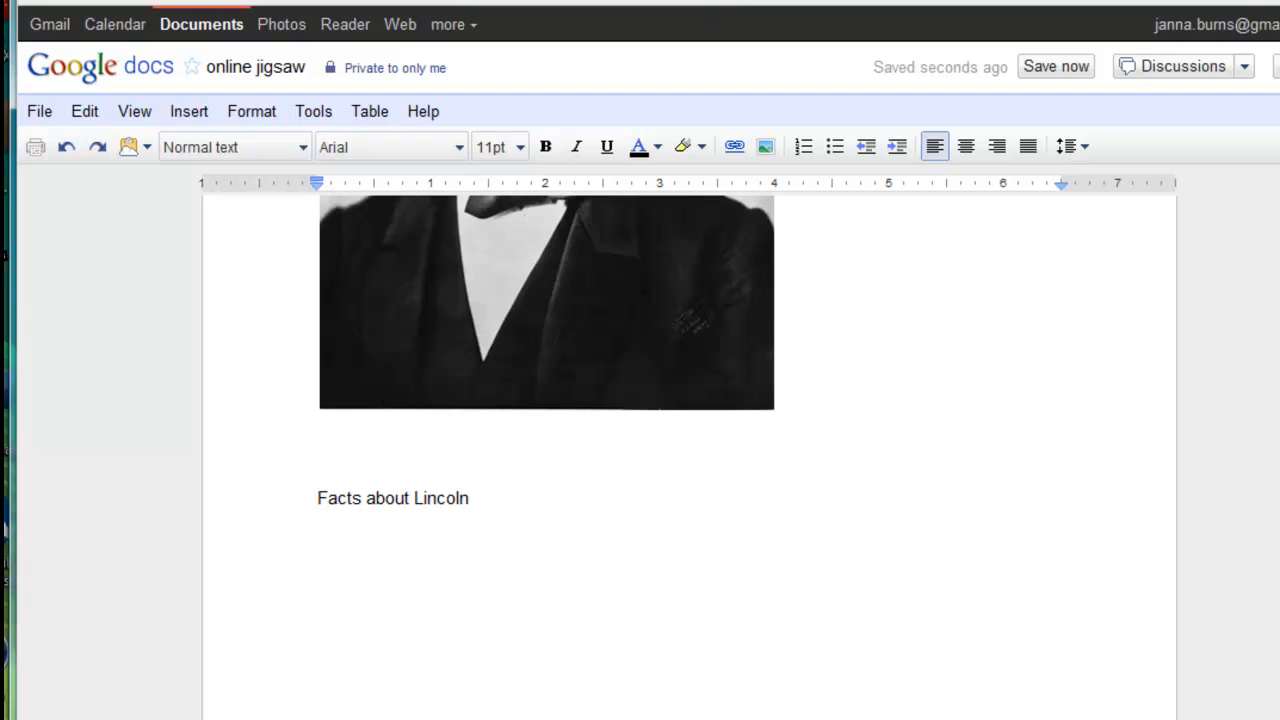
pyautogui.click(399, 24)
pyautogui.write('abraham linco')
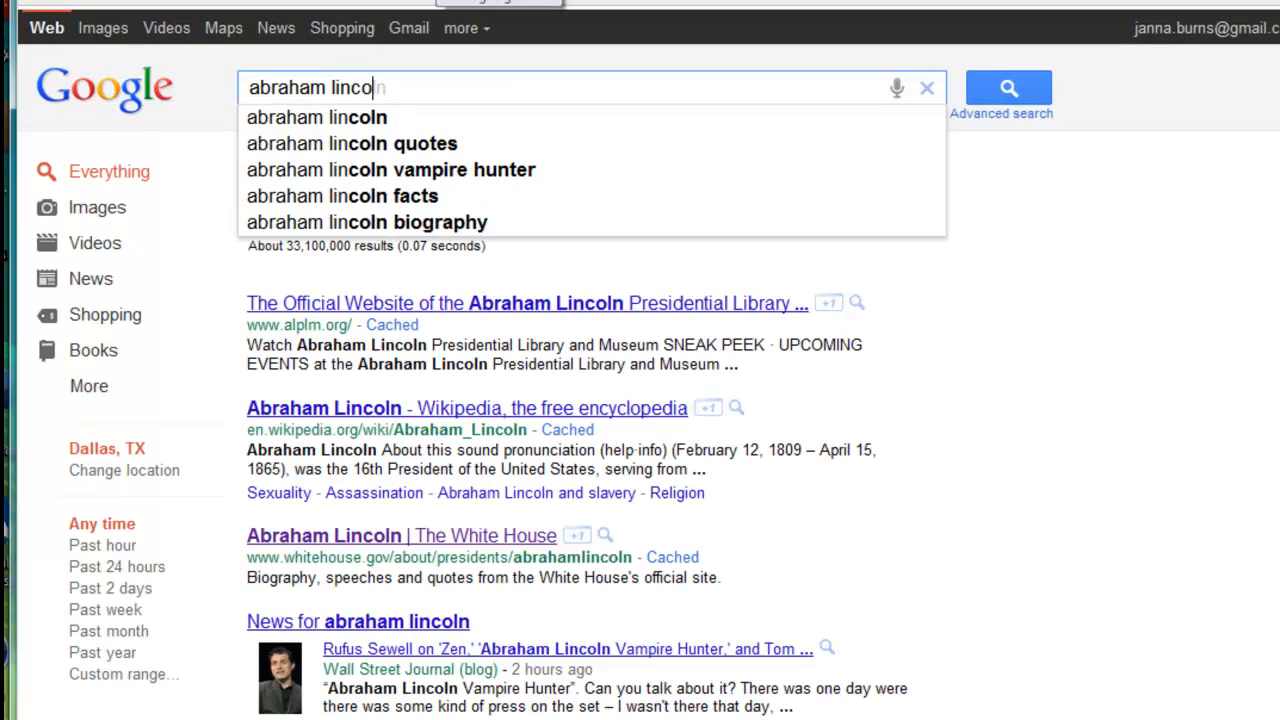
# Step: Open the 'Abraham Lincoln | The White House' result and copy its web address
pyautogui.write('ln')
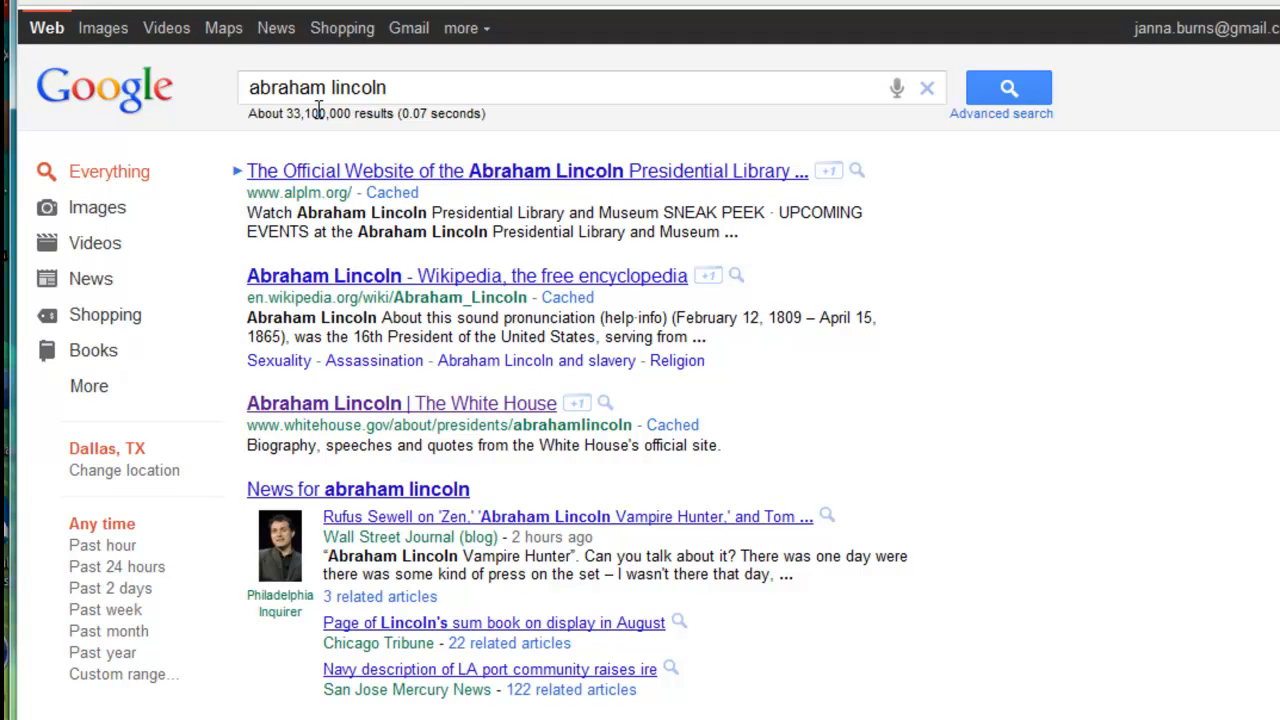
pyautogui.moveTo(565, 205)
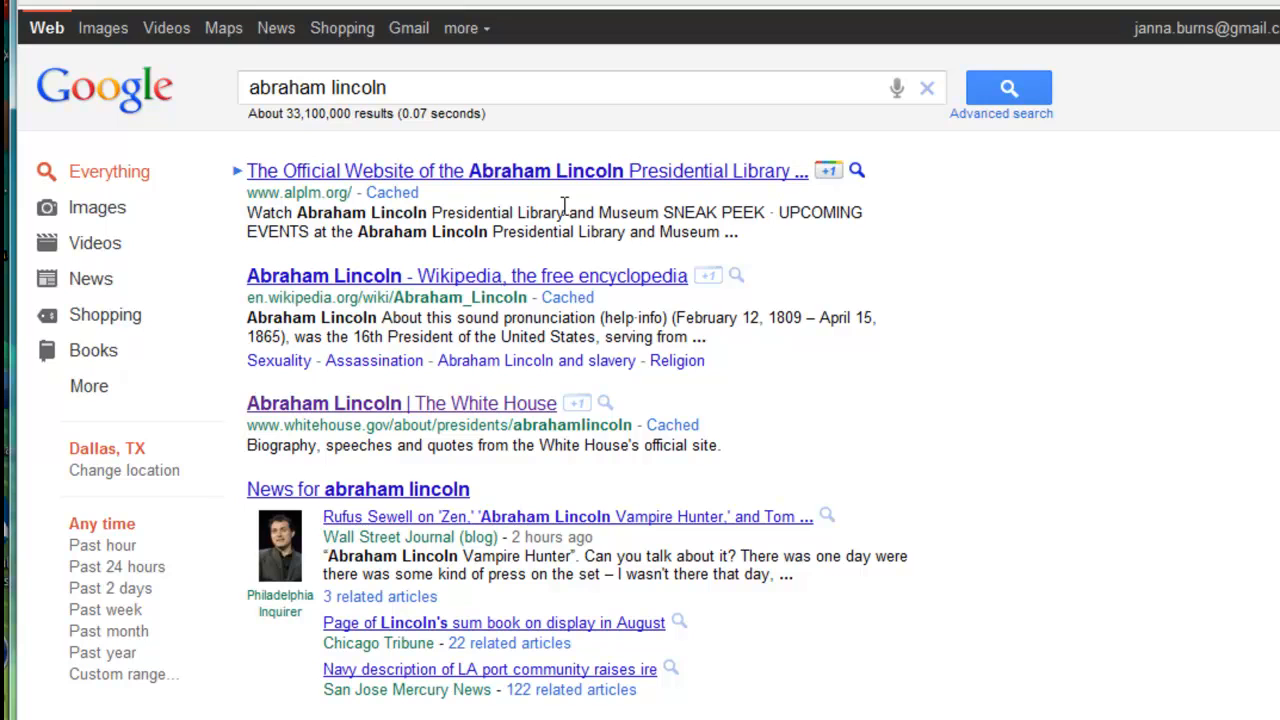
pyautogui.moveTo(935, 392)
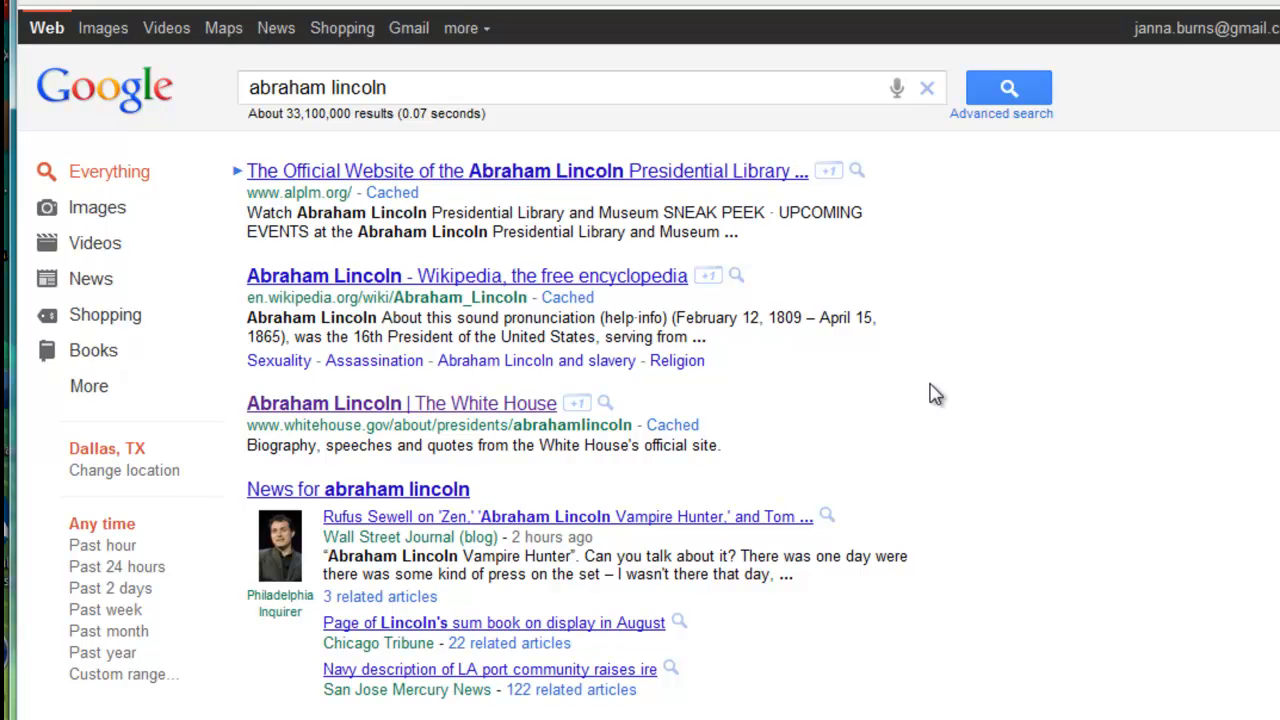
pyautogui.moveTo(512, 420)
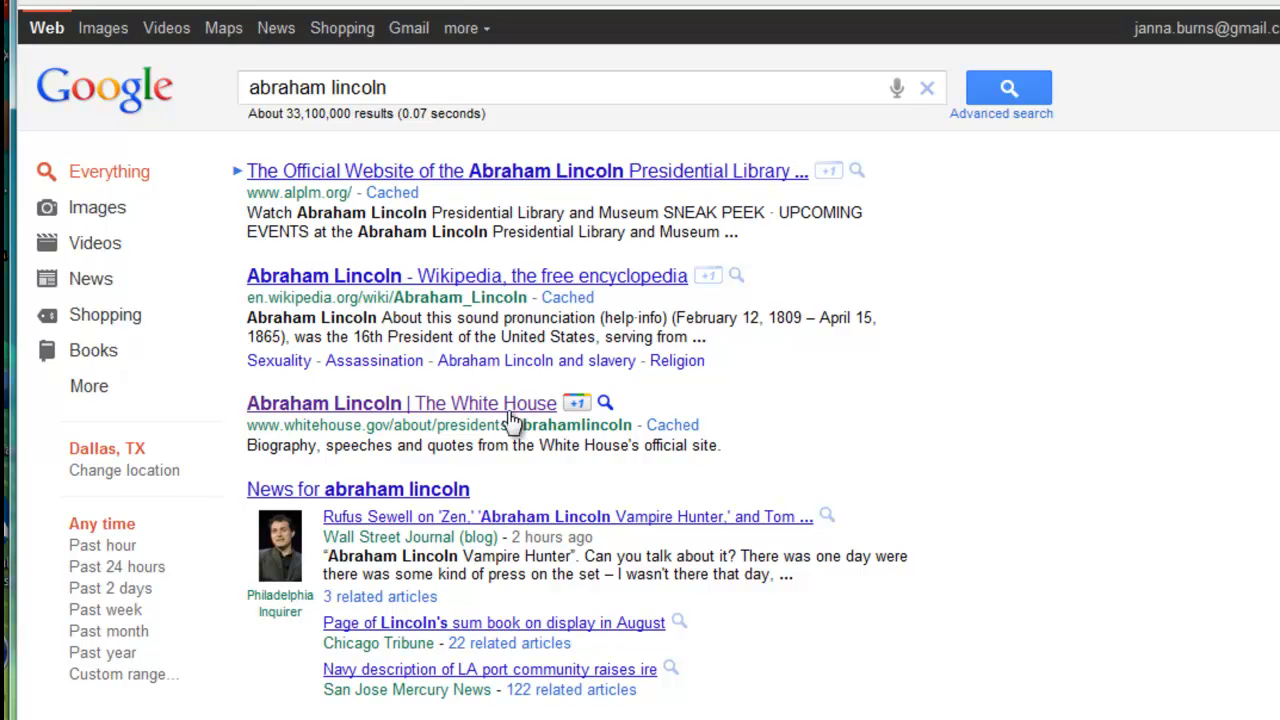
pyautogui.moveTo(490, 410)
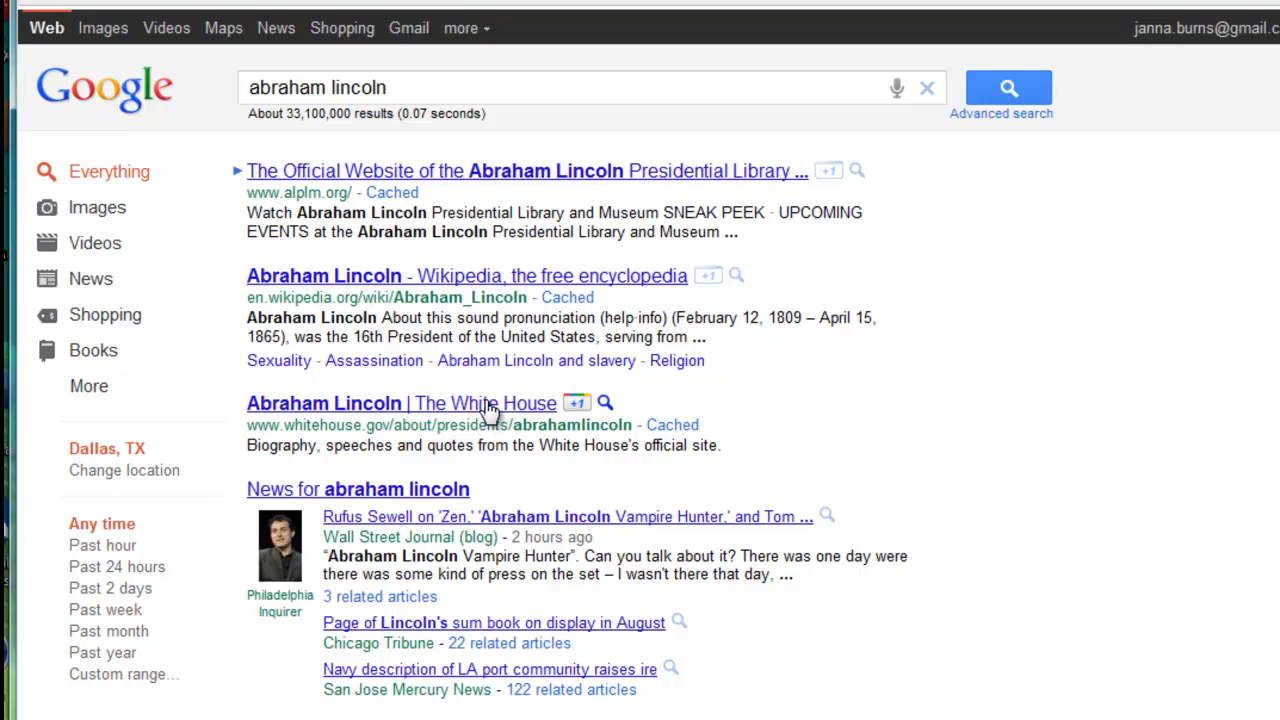
pyautogui.click(400, 403)
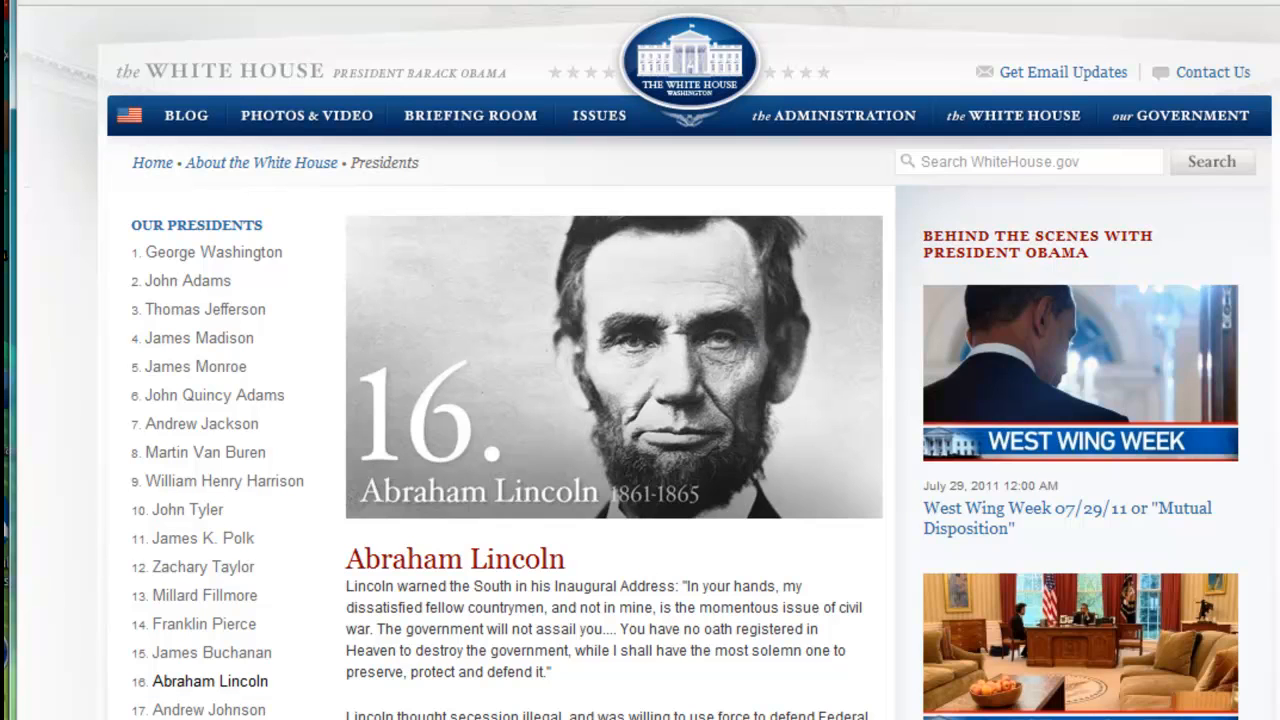
pyautogui.rightClick(430, 5)
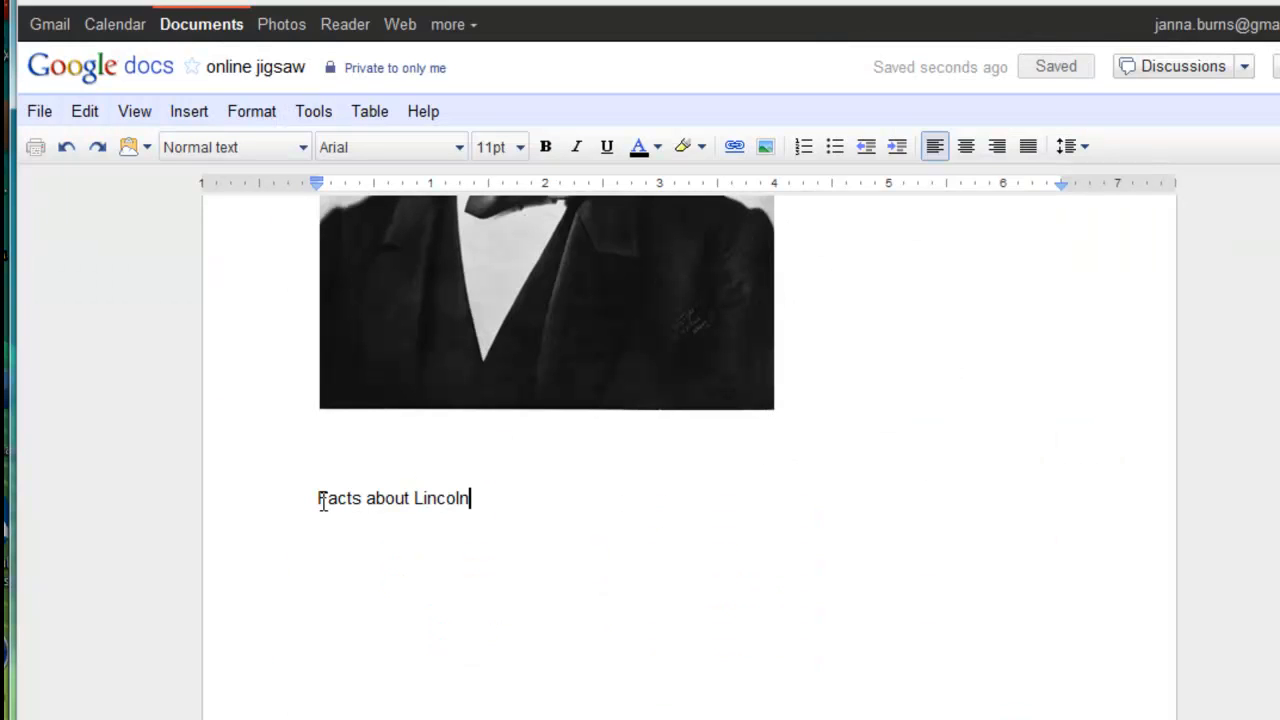
# Step: Make 'Facts about Lincoln' a link to the whitehouse.gov Lincoln page
pyautogui.doubleClick(338, 498)
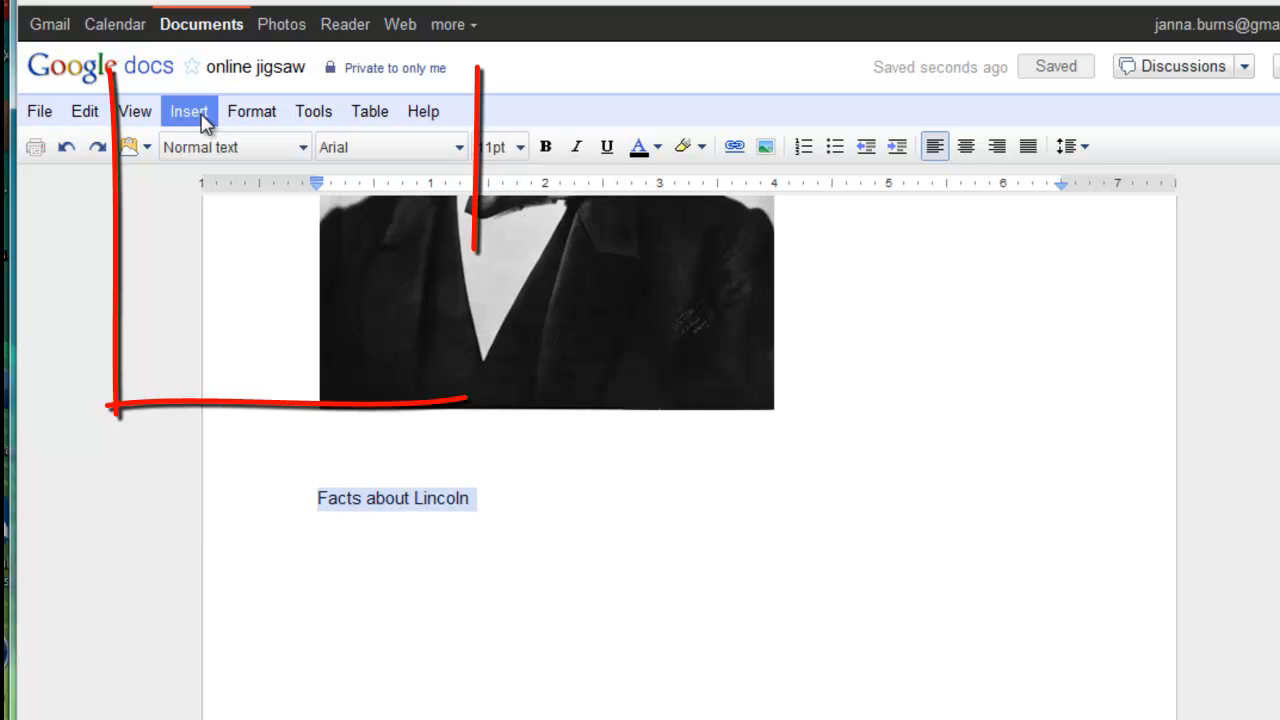
pyautogui.click(313, 111)
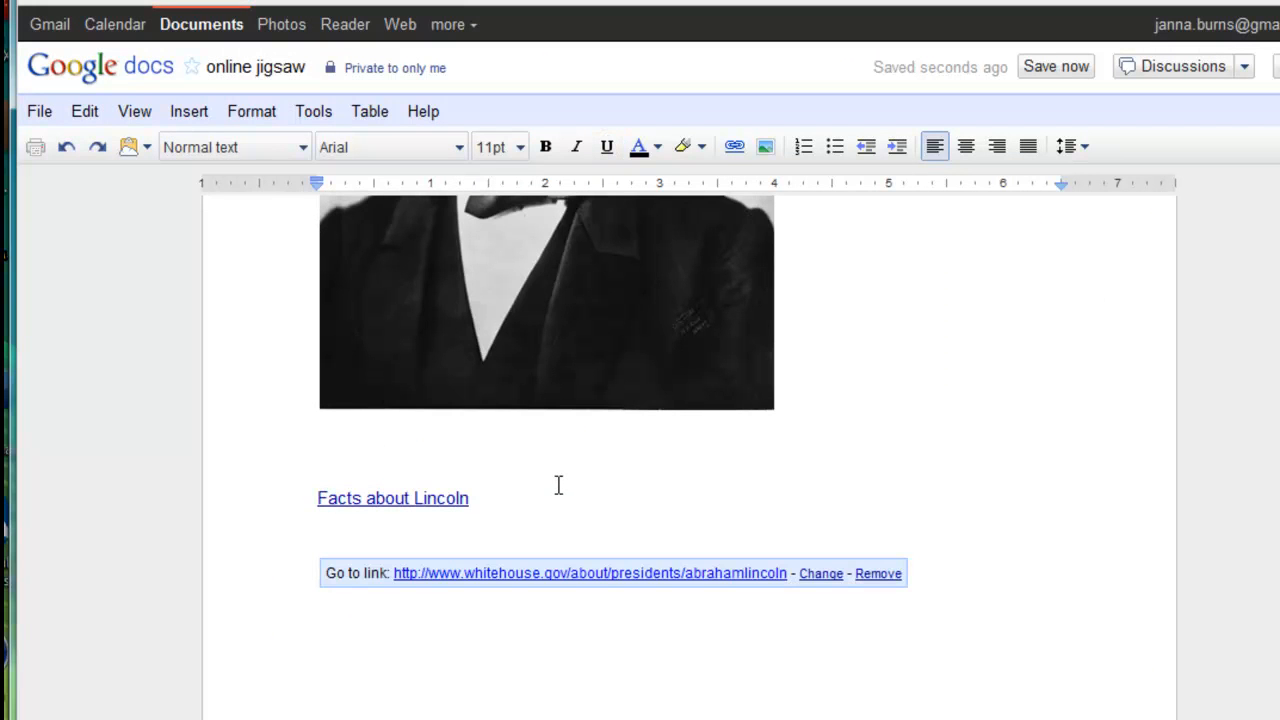
pyautogui.scroll(3)
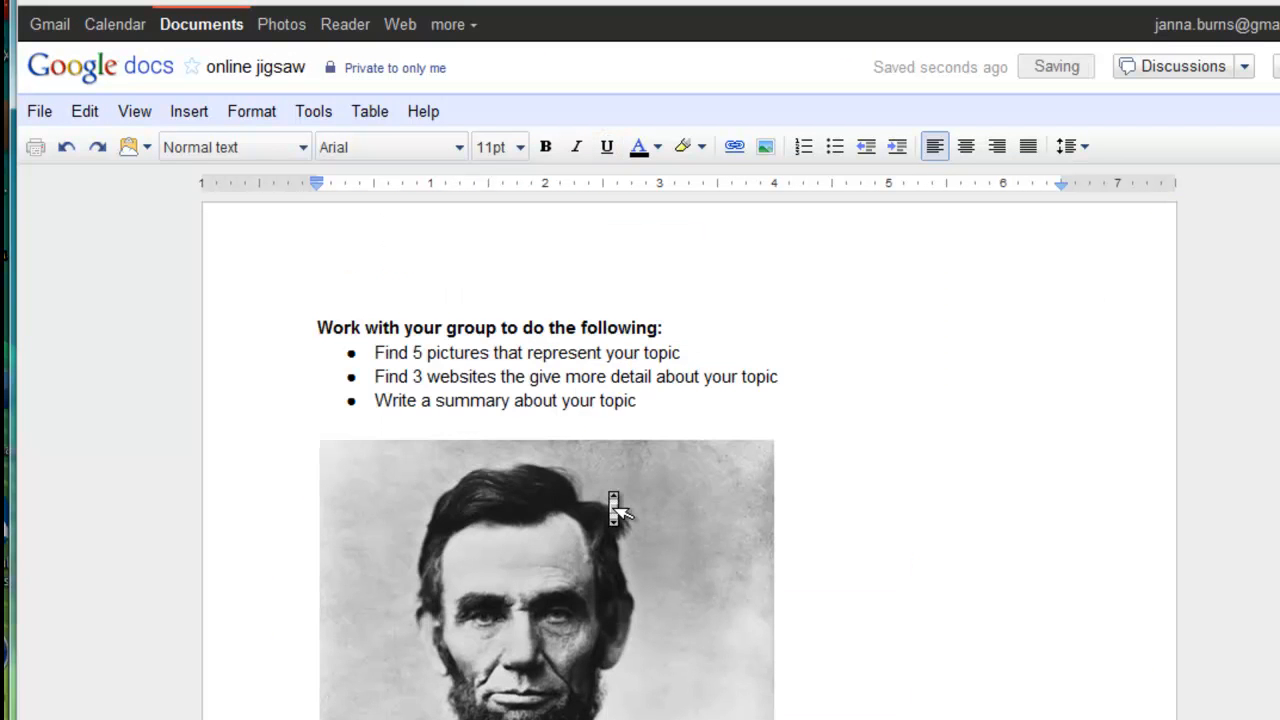
pyautogui.moveTo(608, 490)
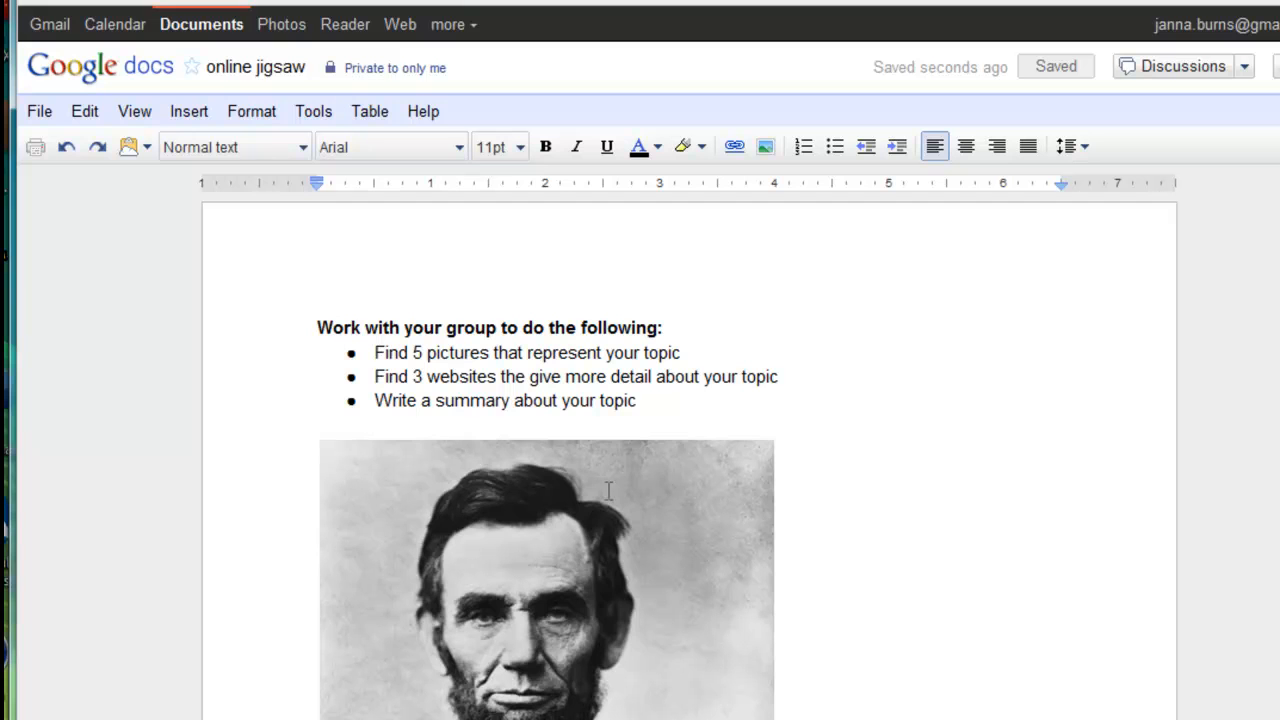
pyautogui.moveTo(652, 507)
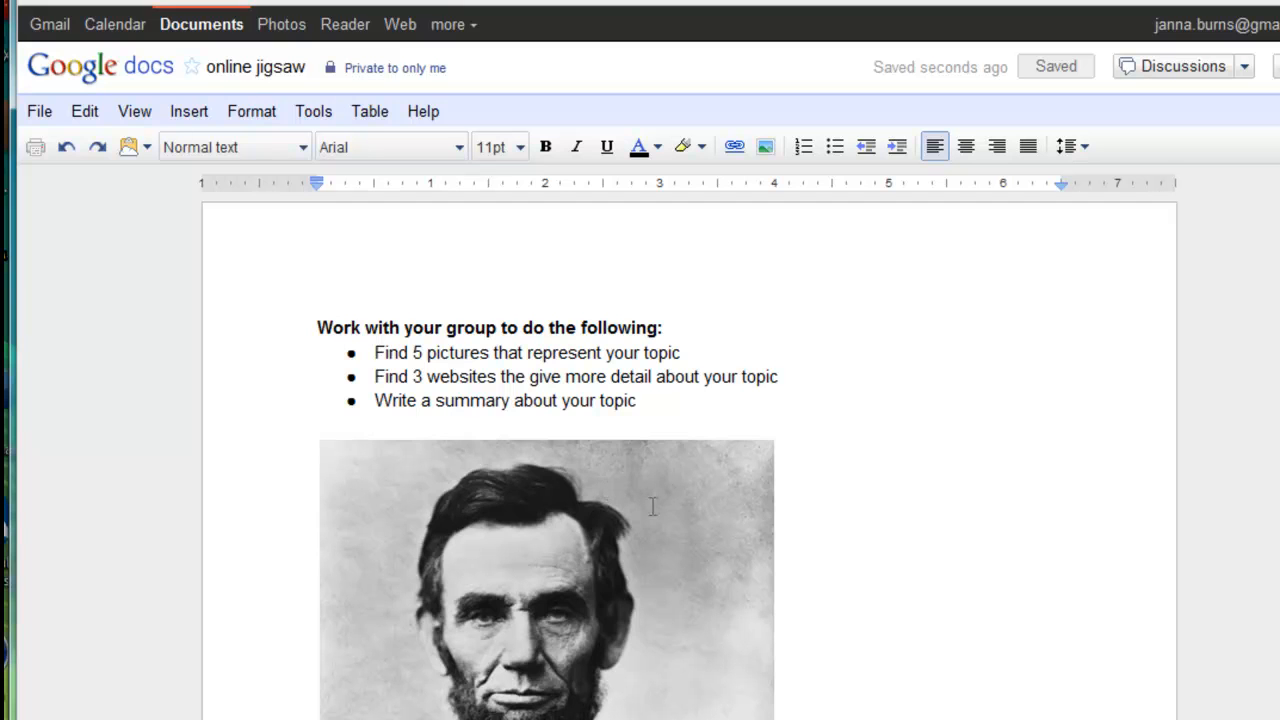
pyautogui.moveTo(845, 578)
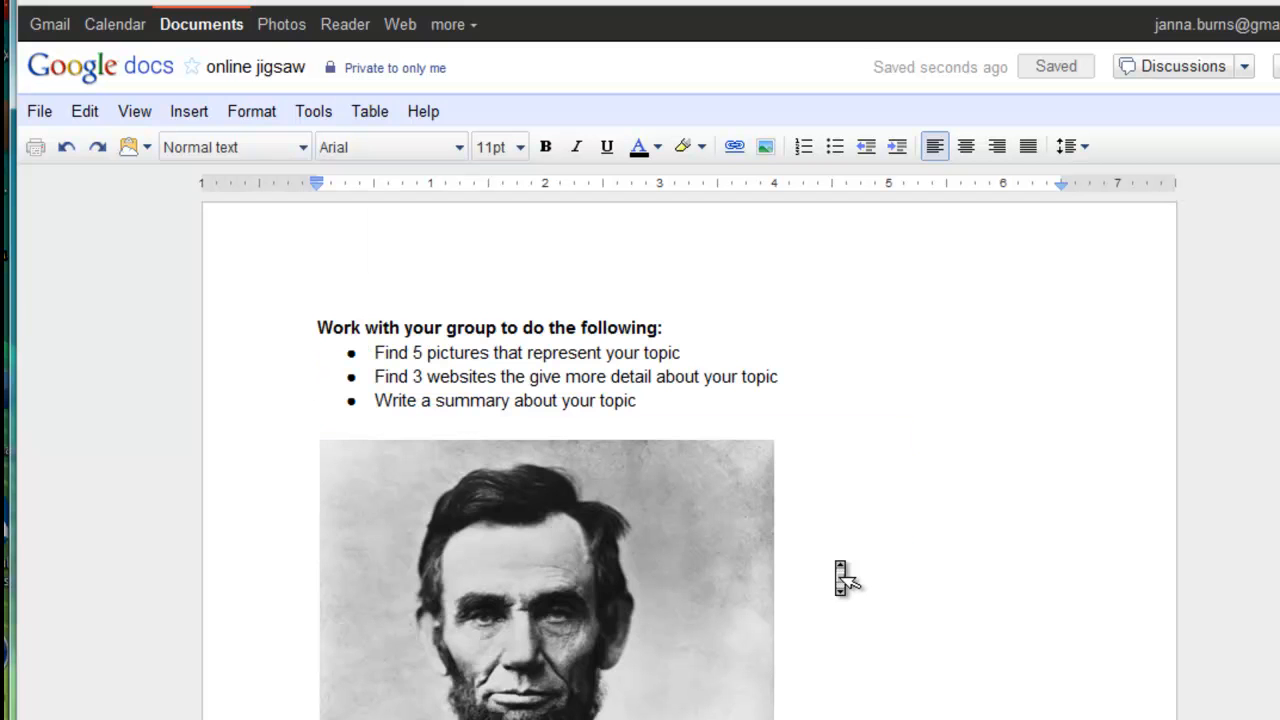
pyautogui.moveTo(835, 560)
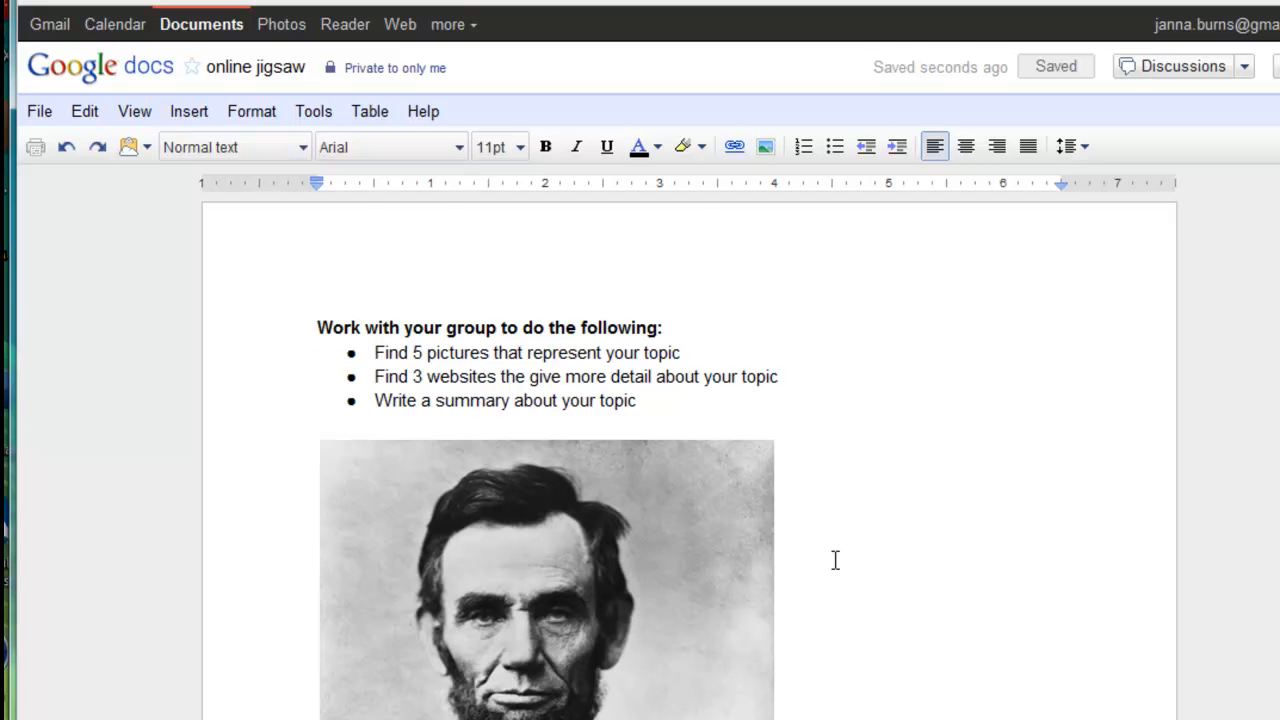
pyautogui.moveTo(925, 347)
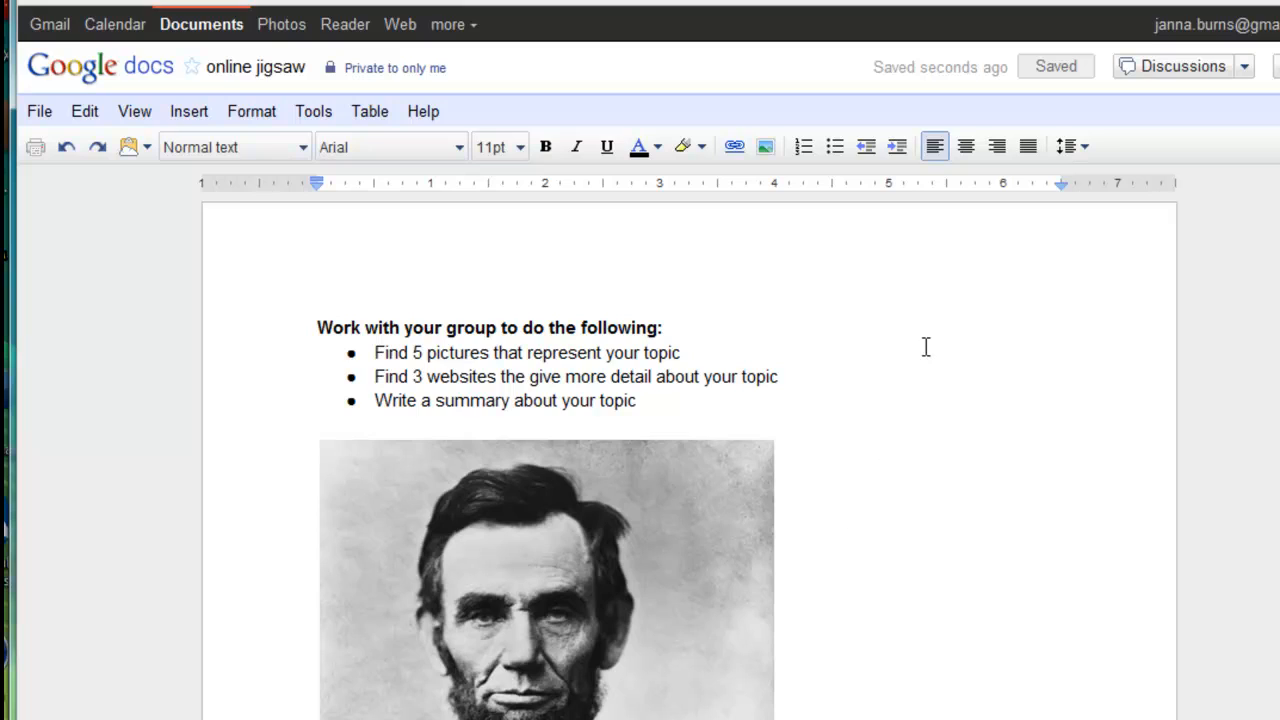